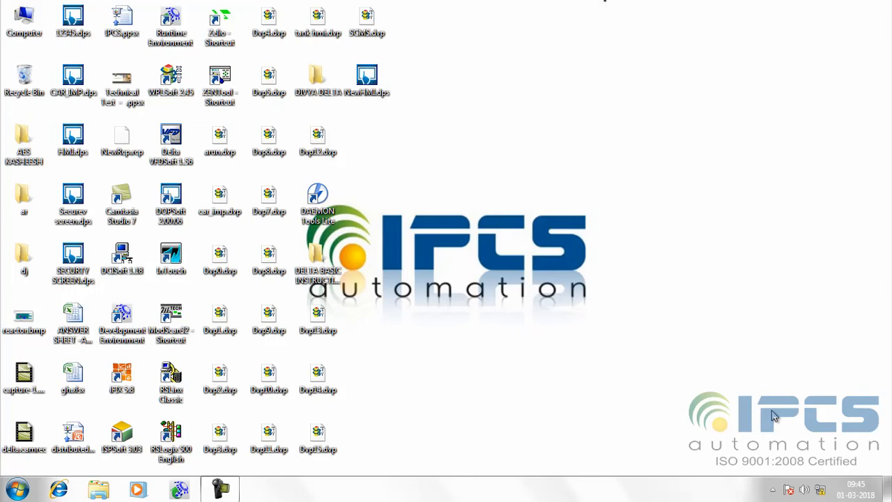
{"action": "mouse_move", "coordinate": [427, 103]}
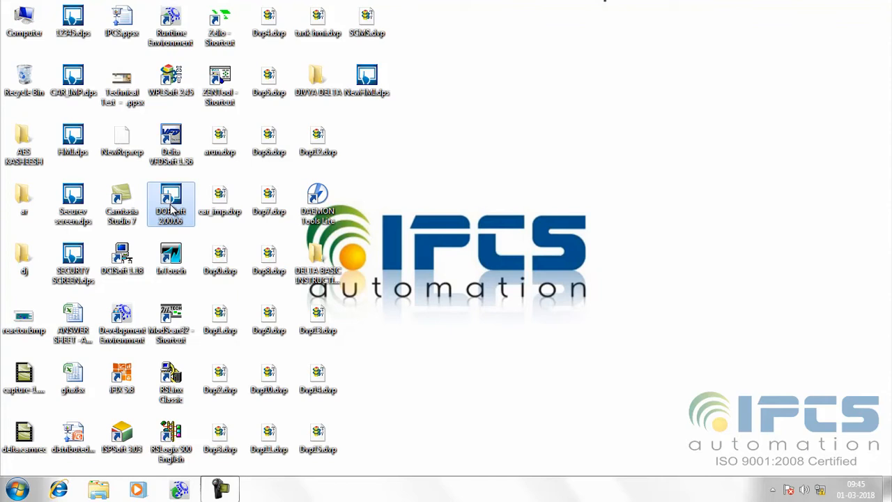
Launch DOPSoft from its desktop shortcut so the empty main window appears.
{"action": "double_click", "coordinate": [170, 202]}
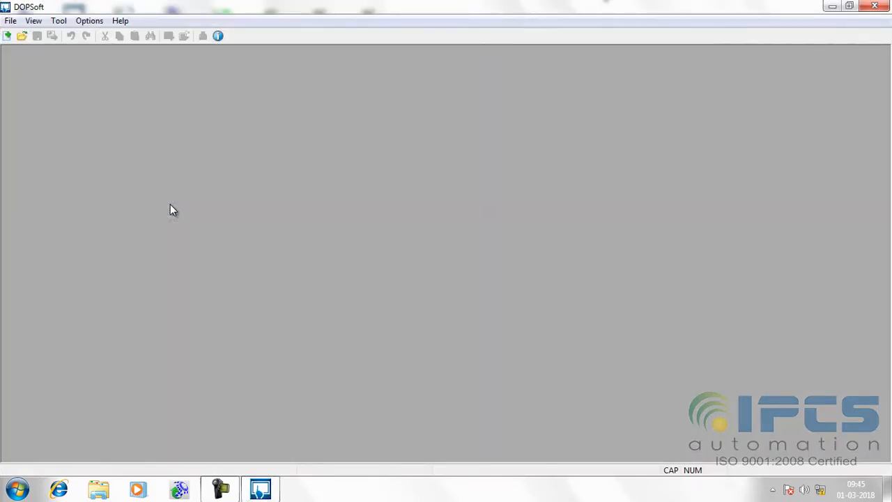
Start a new project with the B07E411 HMI model and continue to communication settings.
{"action": "left_click", "coordinate": [8, 37]}
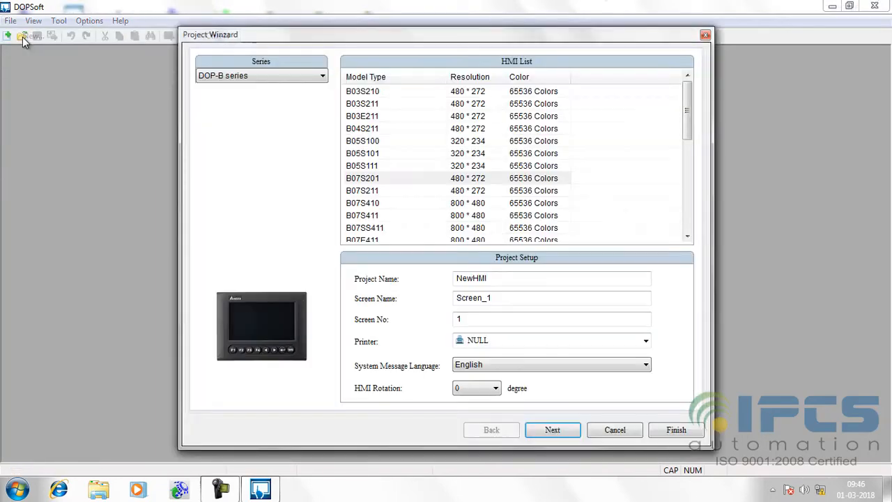
{"action": "mouse_move", "coordinate": [583, 150]}
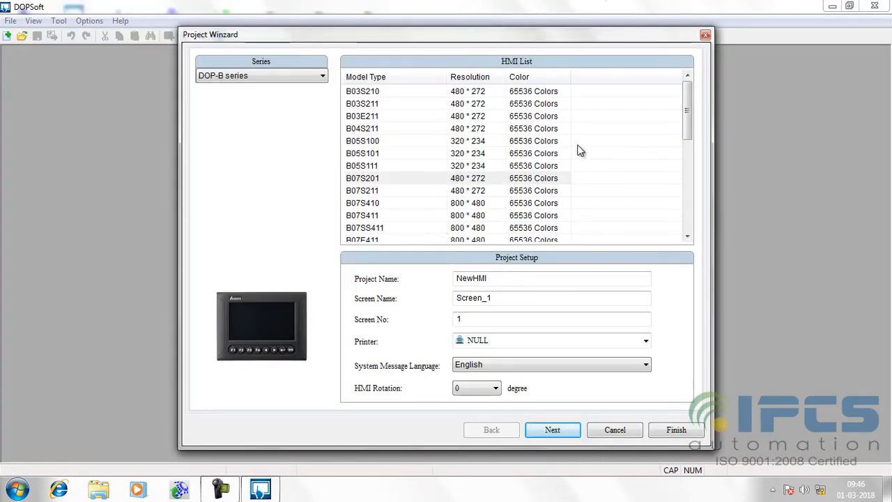
{"action": "scroll", "scroll_direction": "down", "scroll_amount": 3}
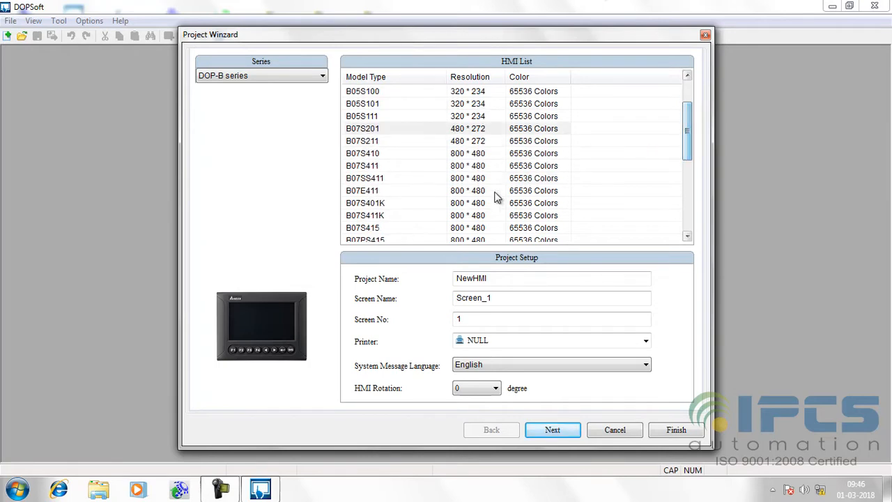
{"action": "left_click", "coordinate": [363, 189]}
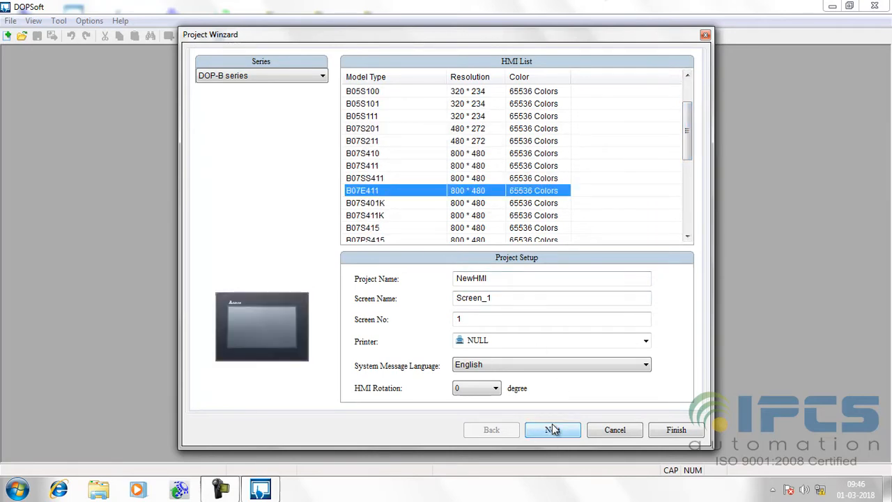
{"action": "left_click", "coordinate": [552, 429]}
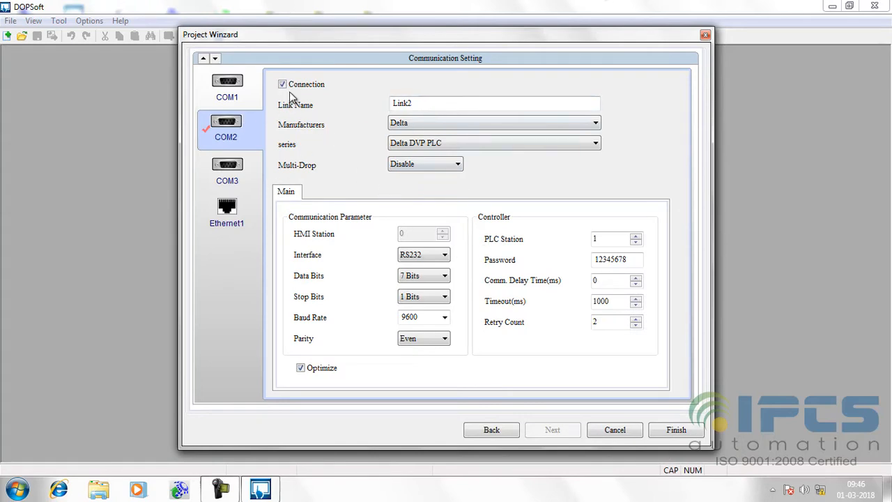
Add an Ethernet1 link to a Delta DVP TCP/IP controller at 192.168.1.6 and finish the project.
{"action": "left_click", "coordinate": [226, 209]}
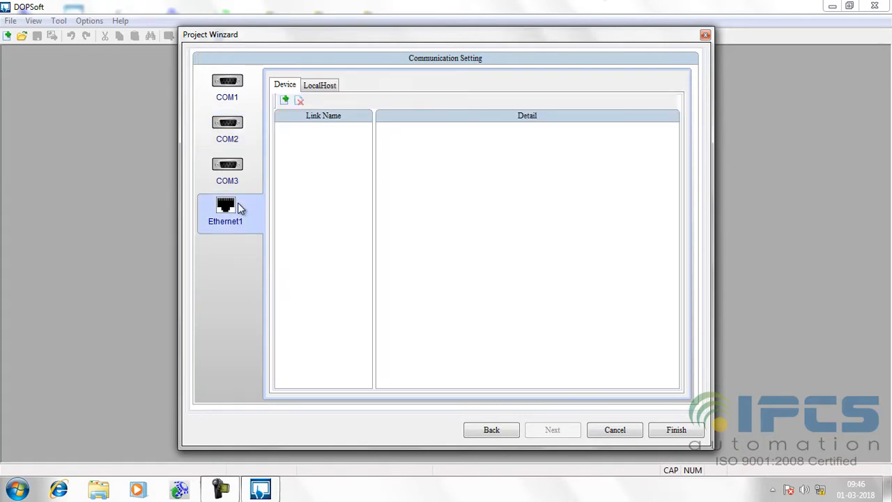
{"action": "left_click", "coordinate": [284, 100]}
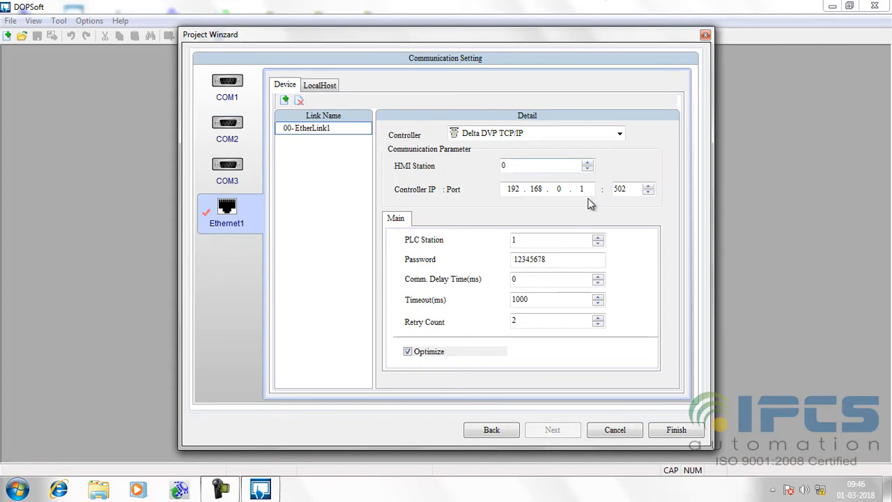
{"action": "left_click", "coordinate": [560, 190]}
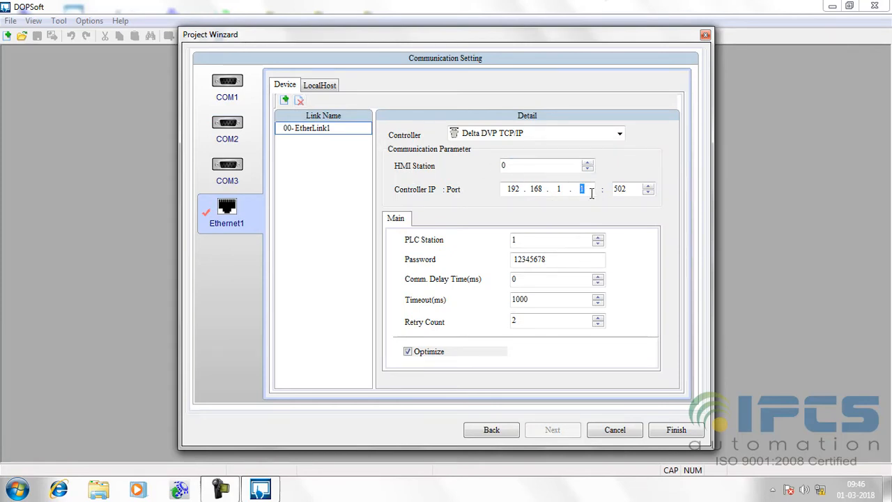
{"action": "type", "text": "6"}
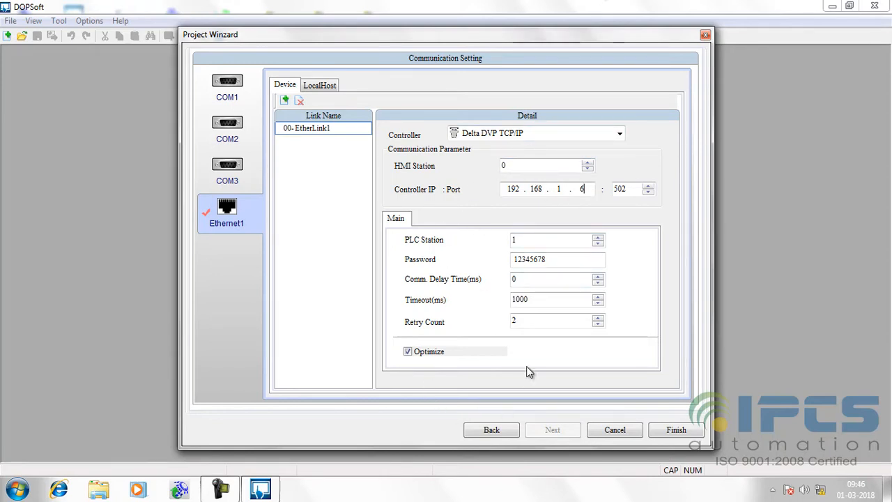
{"action": "left_click", "coordinate": [675, 429]}
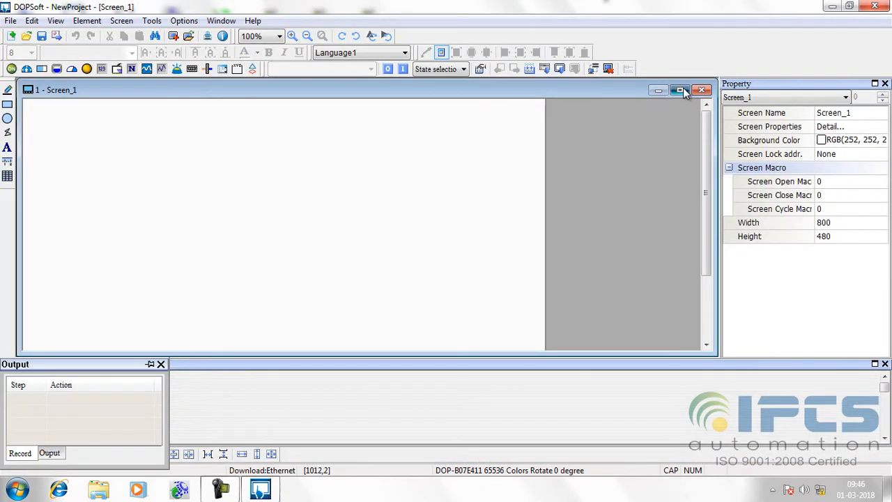
Maximize Screen_1 and draw a Goto Screen button near its top-left corner.
{"action": "left_click", "coordinate": [679, 89]}
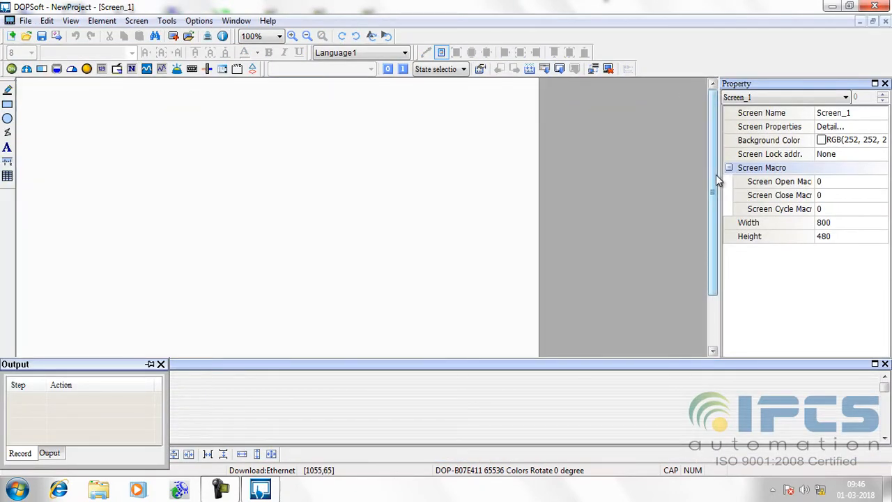
{"action": "left_click", "coordinate": [844, 98]}
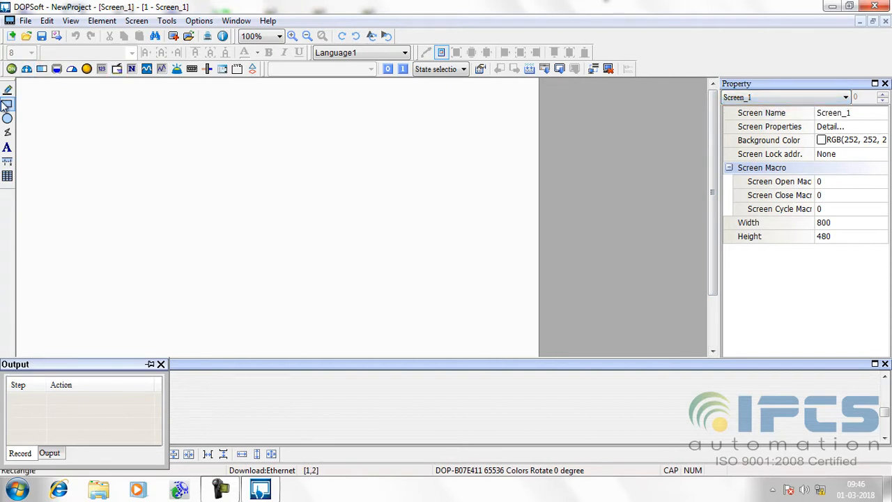
{"action": "left_click", "coordinate": [11, 68]}
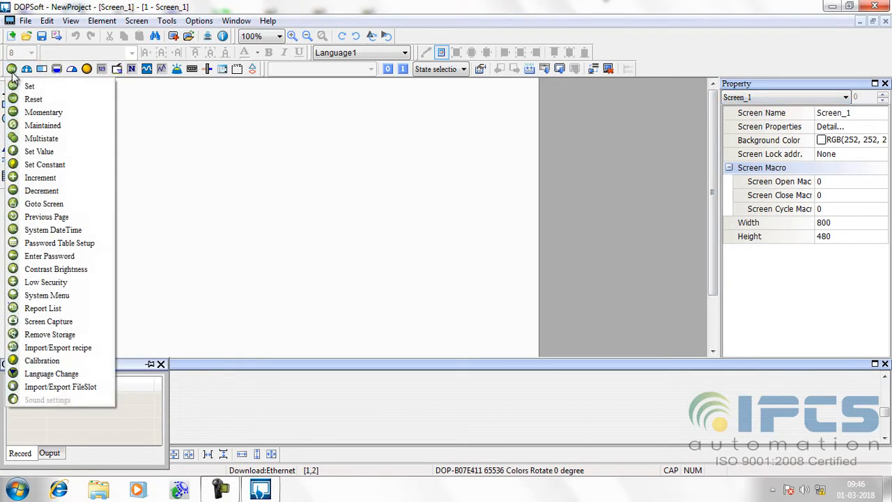
{"action": "mouse_move", "coordinate": [56, 190]}
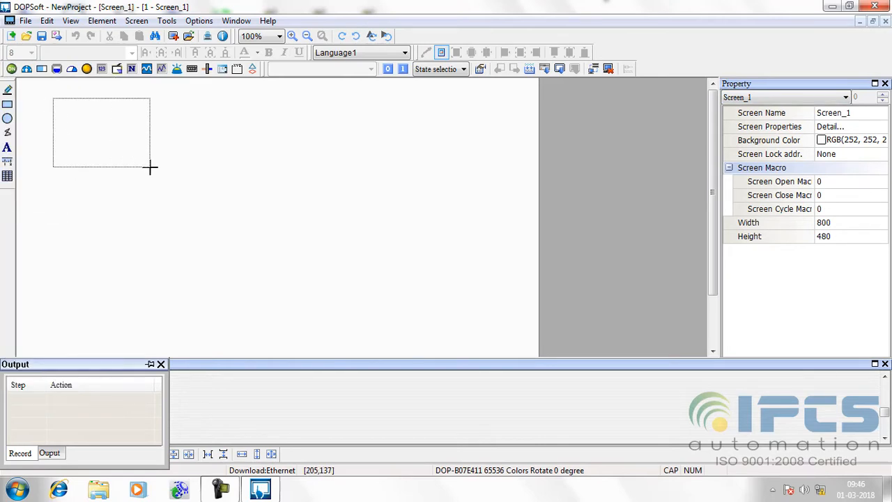
{"action": "left_click_drag", "start_coordinate": [53, 97], "coordinate": [215, 152]}
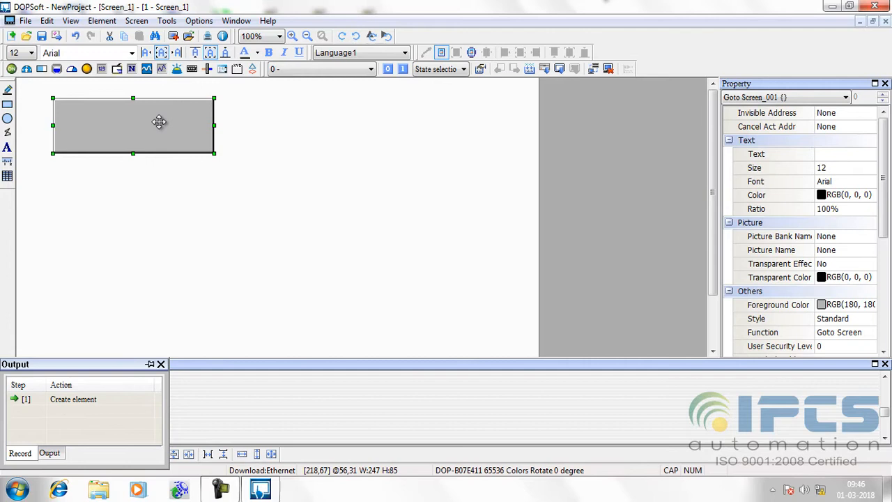
{"action": "mouse_move", "coordinate": [885, 240]}
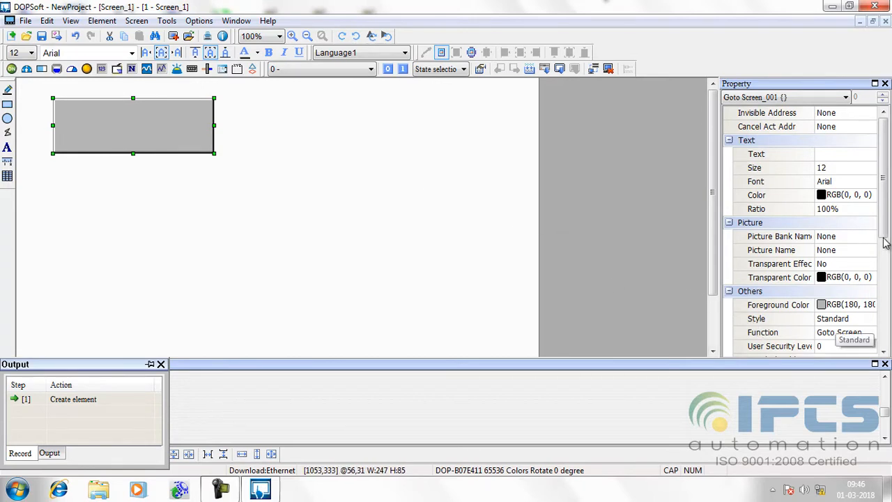
Set the new button's User Security Level to 1 in the Property panel.
{"action": "scroll", "scroll_direction": "down", "scroll_amount": 3}
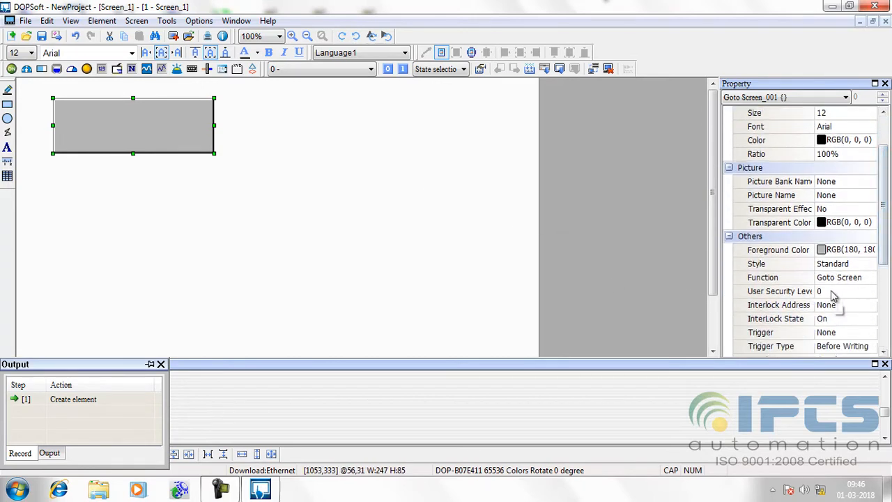
{"action": "left_click", "coordinate": [870, 292]}
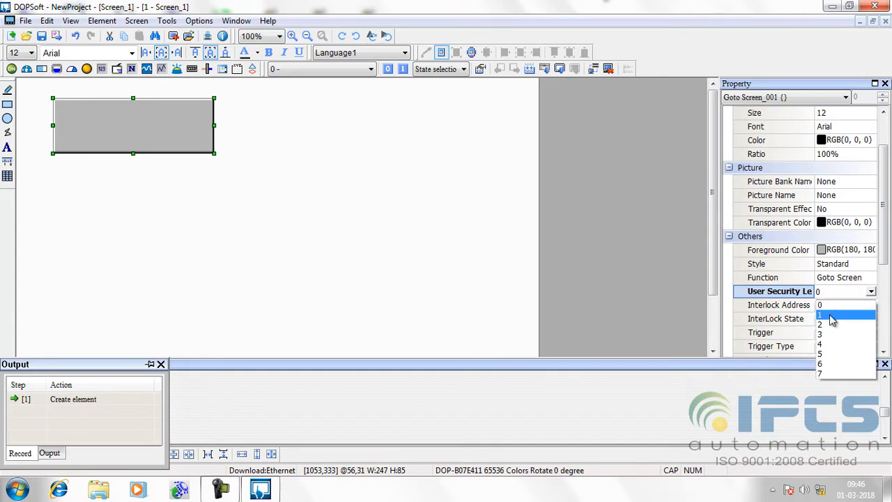
{"action": "left_click", "coordinate": [830, 315]}
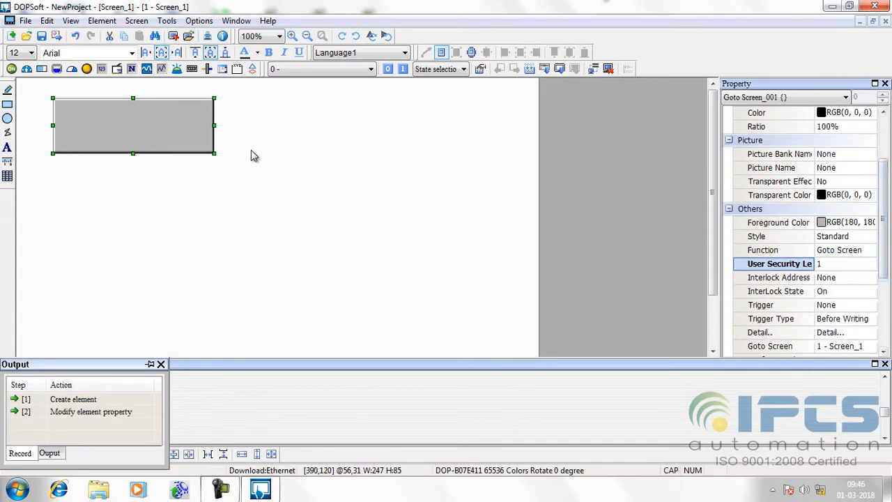
Give the Goto Screen button the Language1 caption 'enter password' and confirm it.
{"action": "double_click", "coordinate": [134, 125]}
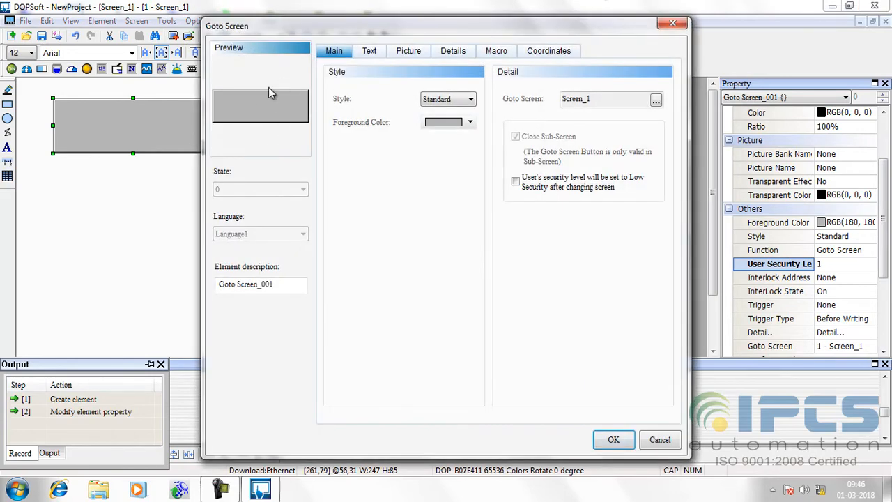
{"action": "left_click", "coordinate": [368, 50]}
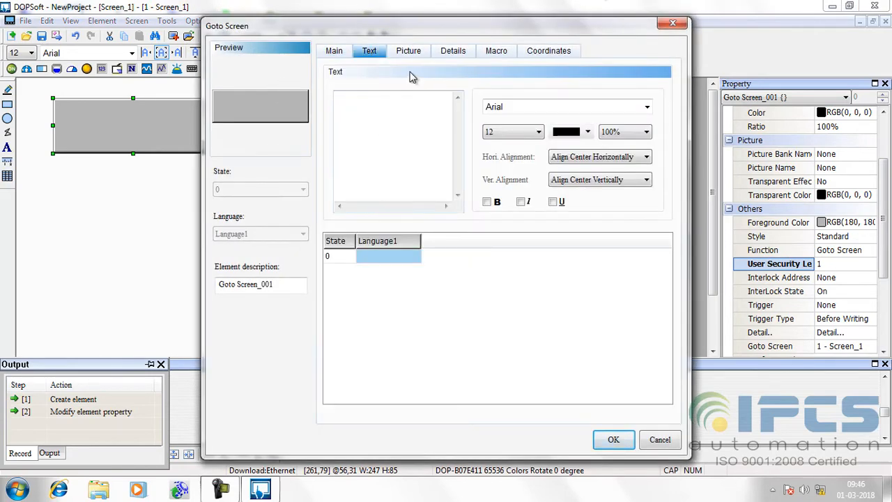
{"action": "type", "text": "g"}
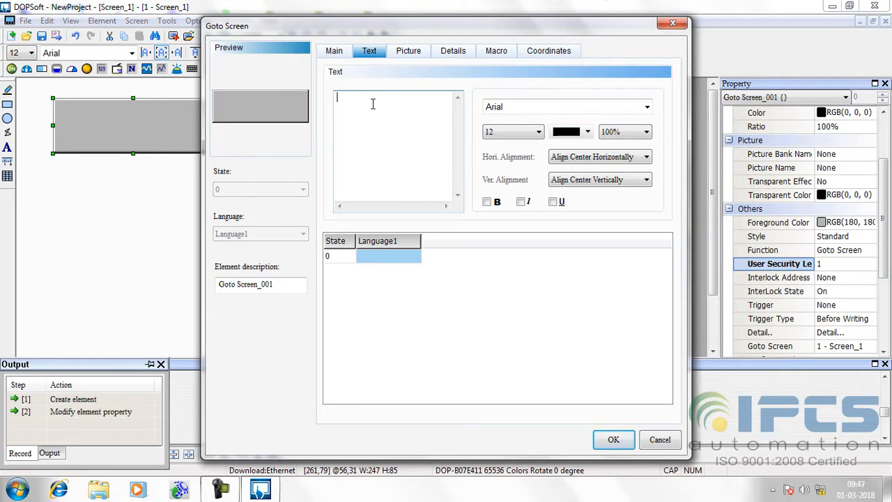
{"action": "type", "text": "enterr"}
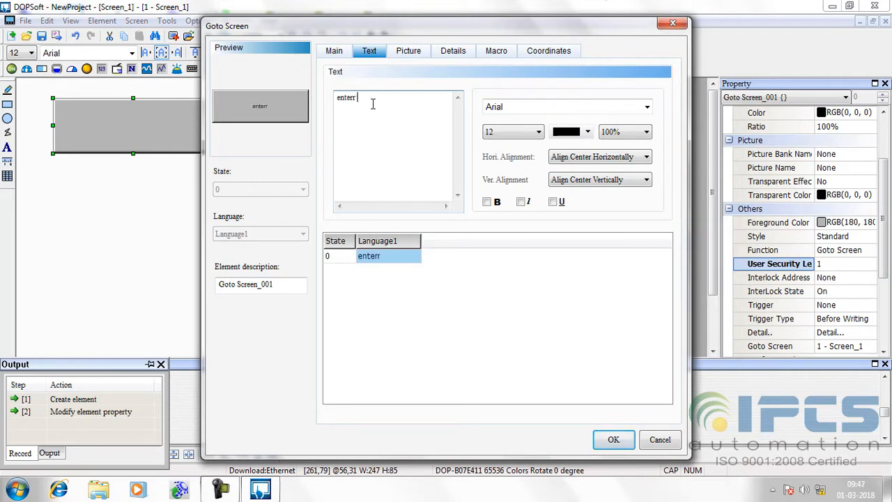
{"action": "key", "text": "Backspace"}
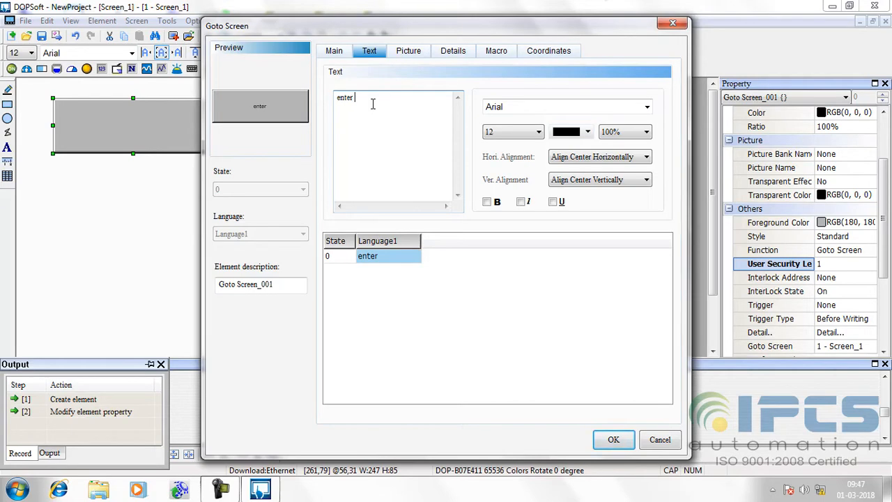
{"action": "type", "text": "passw"}
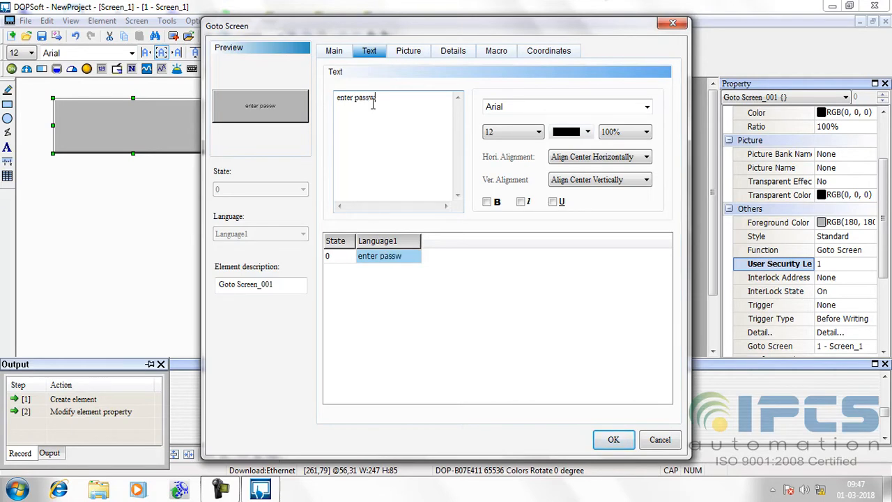
{"action": "type", "text": "ord"}
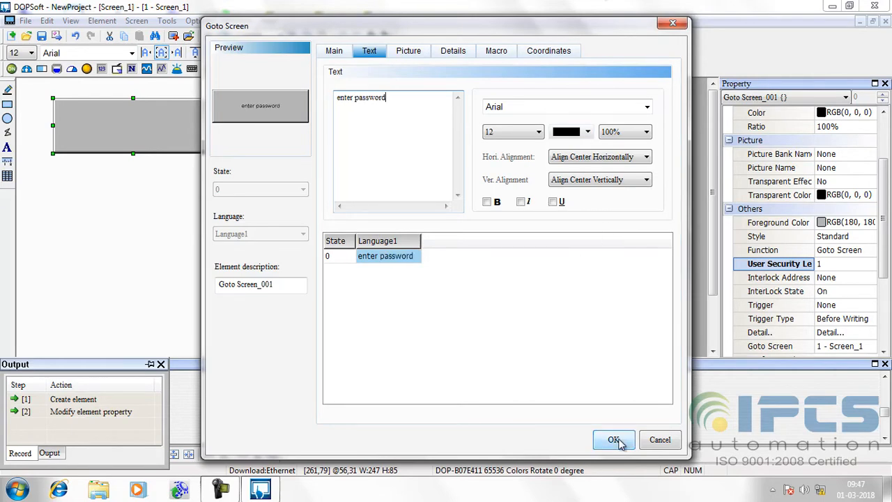
{"action": "left_click", "coordinate": [613, 439]}
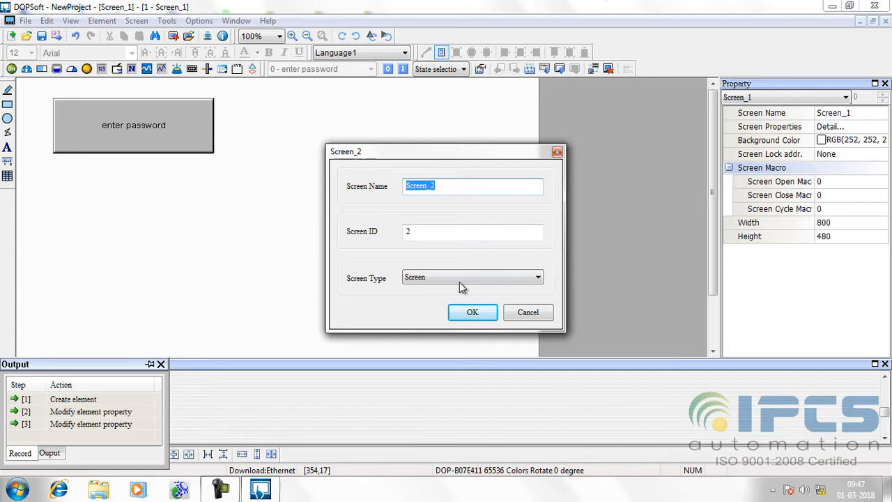
Confirm new Screen_2 and add a Goto Screen button that drops security to low after changing screens.
{"action": "left_click", "coordinate": [472, 312]}
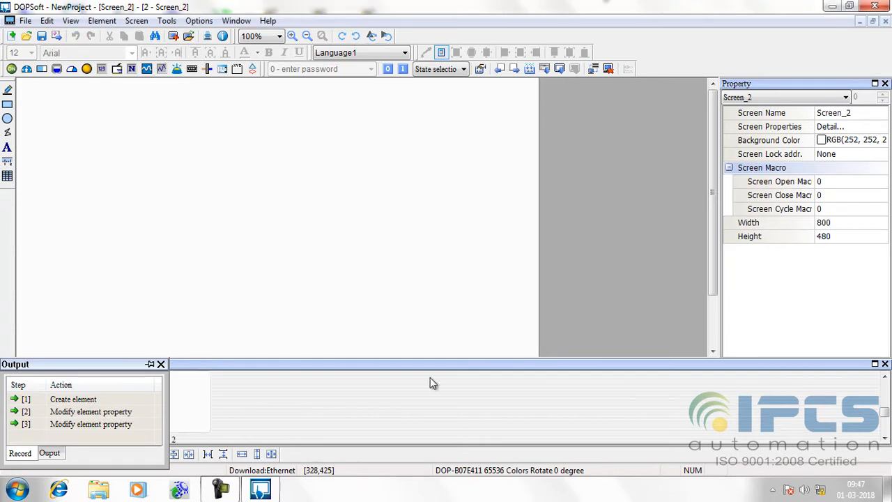
{"action": "mouse_move", "coordinate": [168, 381]}
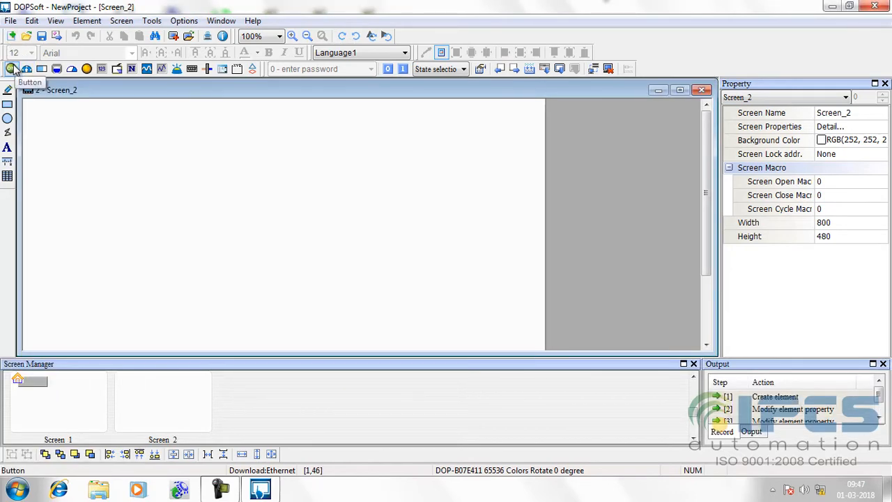
{"action": "left_click", "coordinate": [13, 68]}
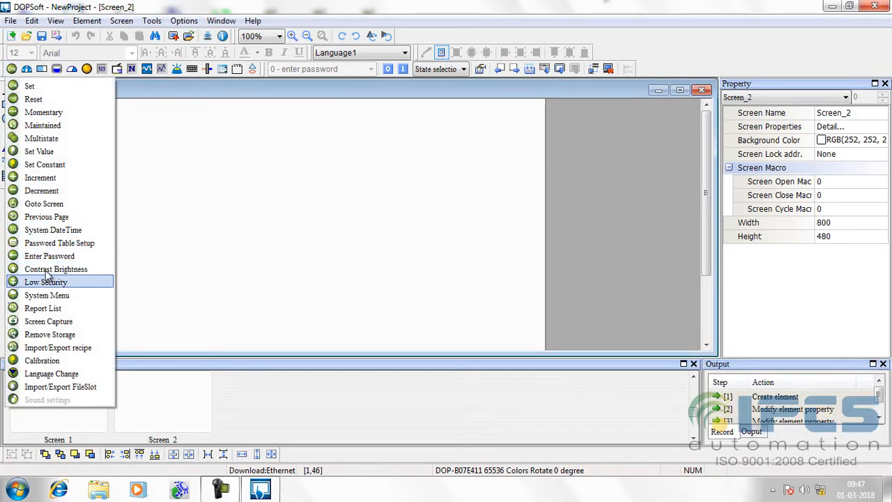
{"action": "mouse_move", "coordinate": [58, 347]}
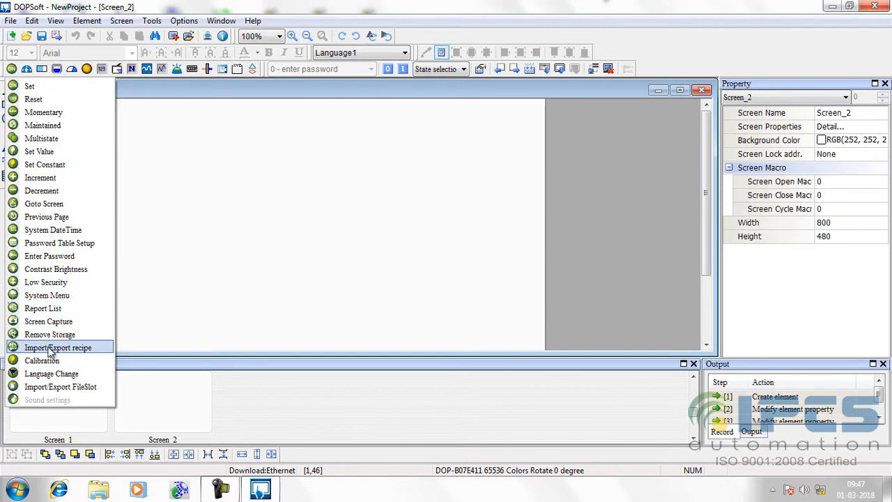
{"action": "mouse_move", "coordinate": [46, 216]}
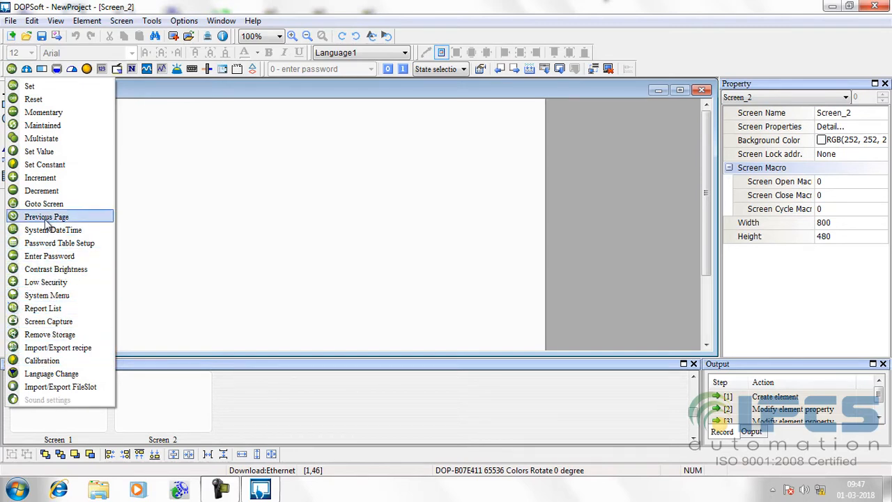
{"action": "mouse_move", "coordinate": [48, 295]}
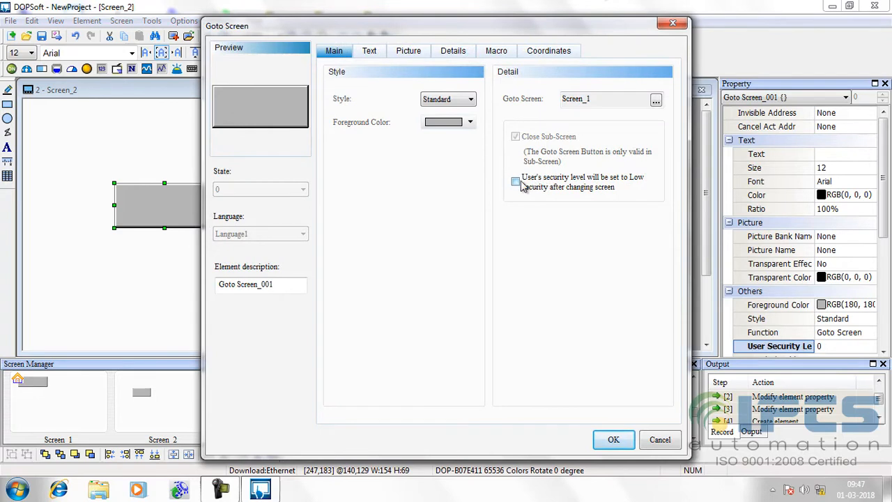
{"action": "left_click", "coordinate": [516, 181]}
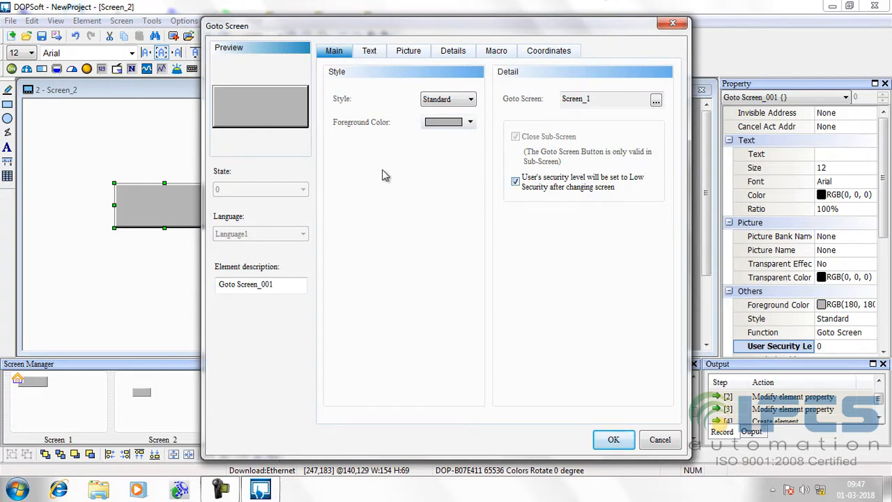
Caption the Screen_2 button 'LOG OFF' and confirm its settings.
{"action": "left_click", "coordinate": [368, 51]}
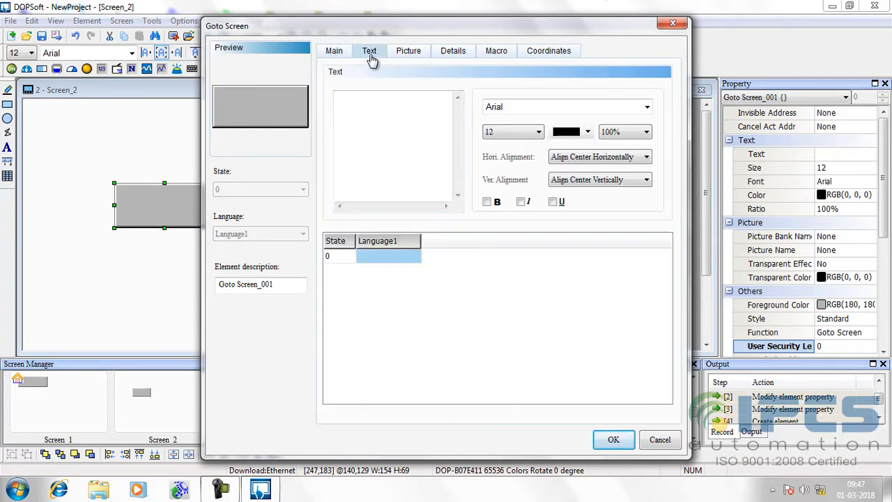
{"action": "type", "text": "LO"}
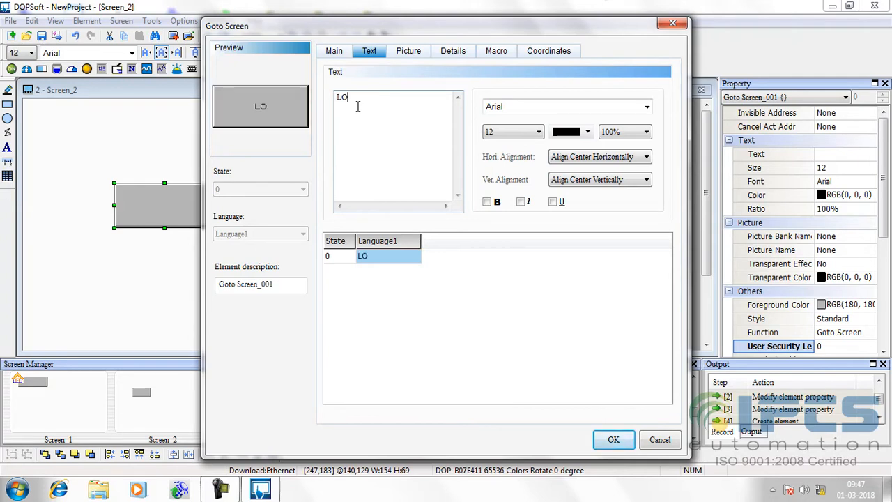
{"action": "type", "text": "G o"}
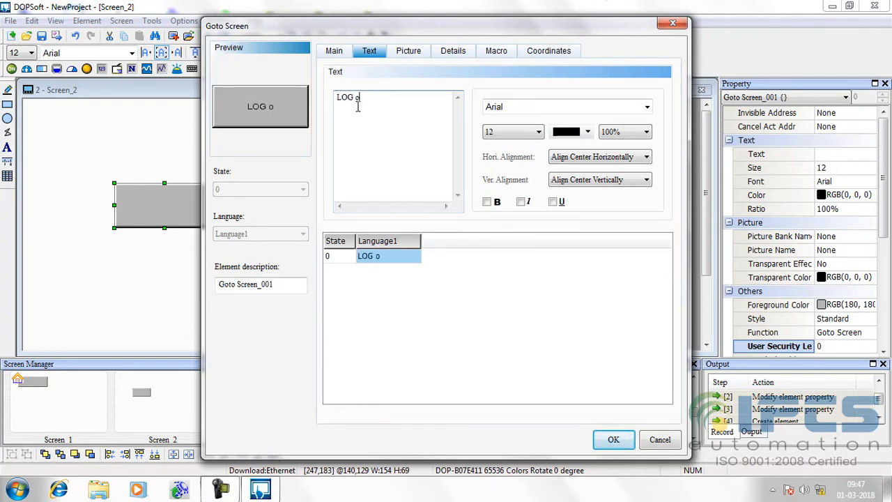
{"action": "key", "text": "Backspace"}
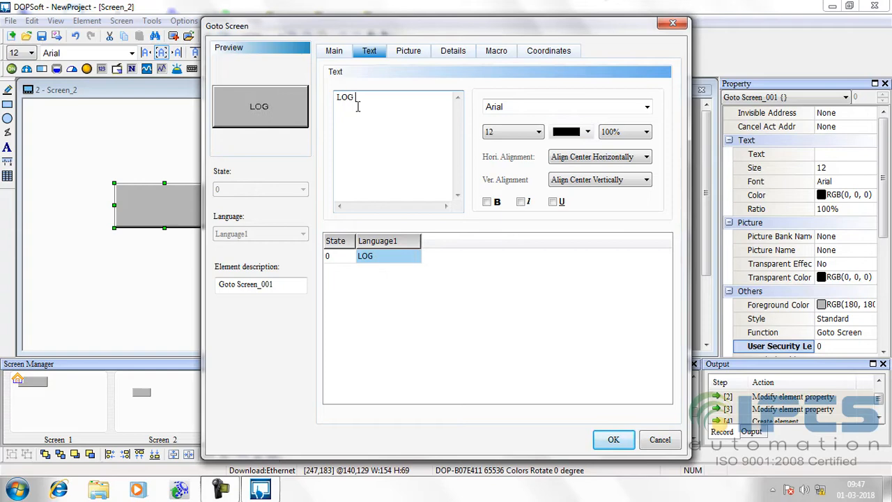
{"action": "type", "text": "OFF"}
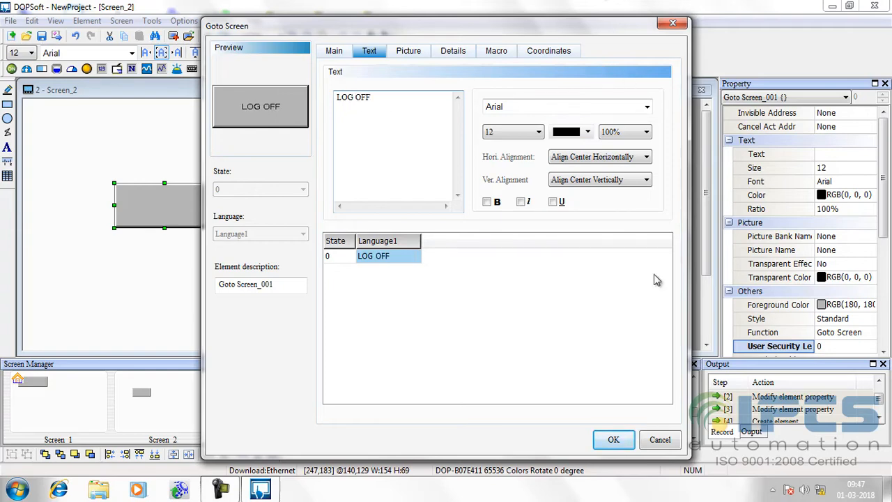
{"action": "left_click", "coordinate": [614, 439]}
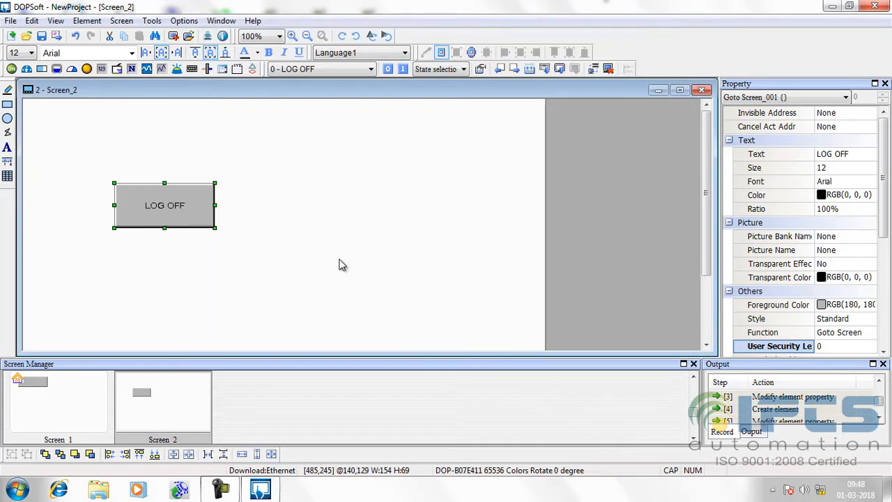
Reopen and close the LOG OFF button's settings unchanged, then return toward Screen_1.
{"action": "double_click", "coordinate": [165, 205]}
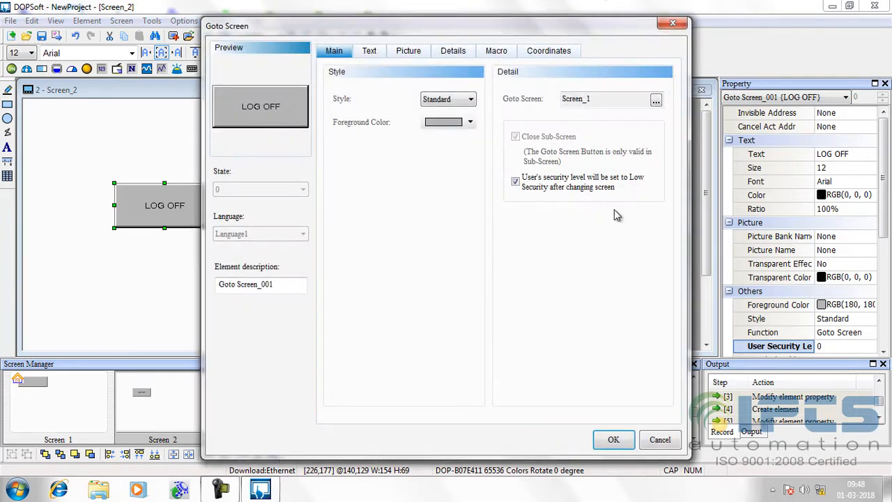
{"action": "left_click", "coordinate": [614, 439]}
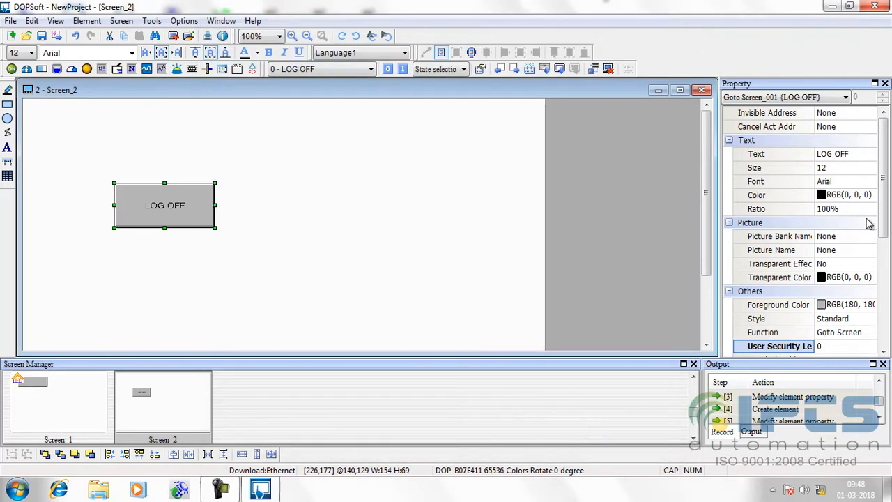
{"action": "scroll", "scroll_direction": "down", "scroll_amount": 3}
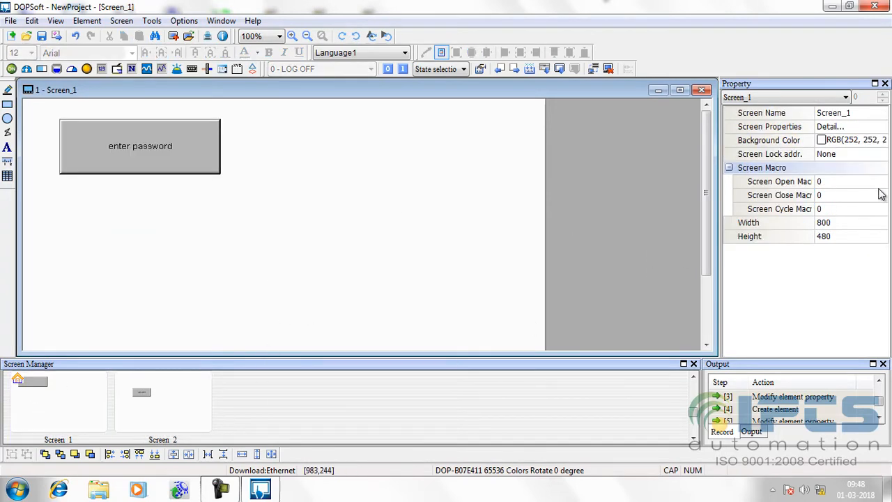
{"action": "mouse_move", "coordinate": [232, 326]}
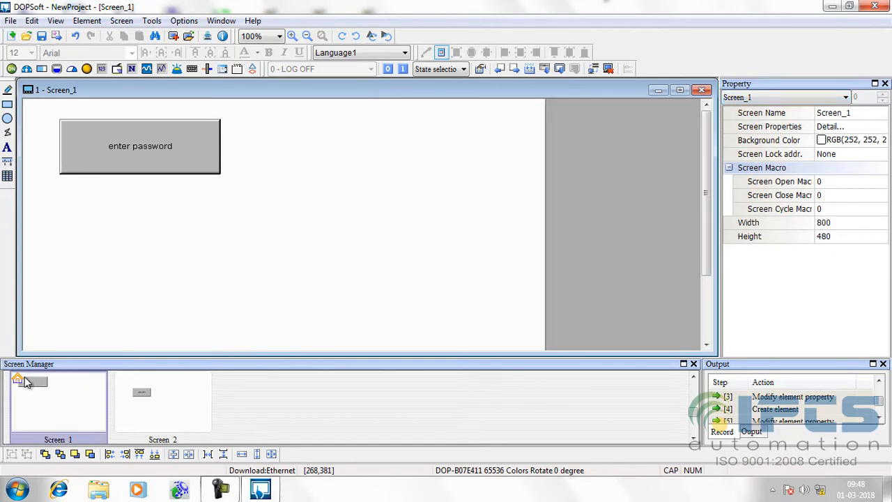
Set the enter password button's Goto Screen destination to 2 - Screen_2.
{"action": "double_click", "coordinate": [139, 146]}
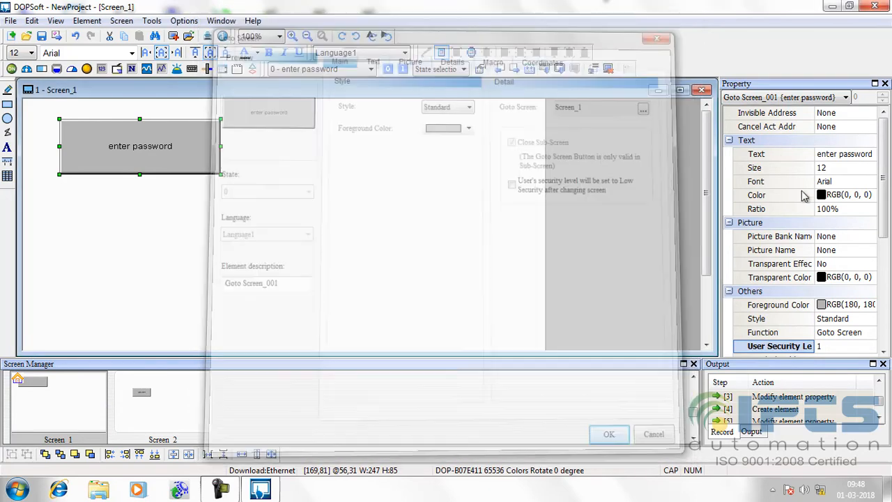
{"action": "left_click", "coordinate": [607, 434]}
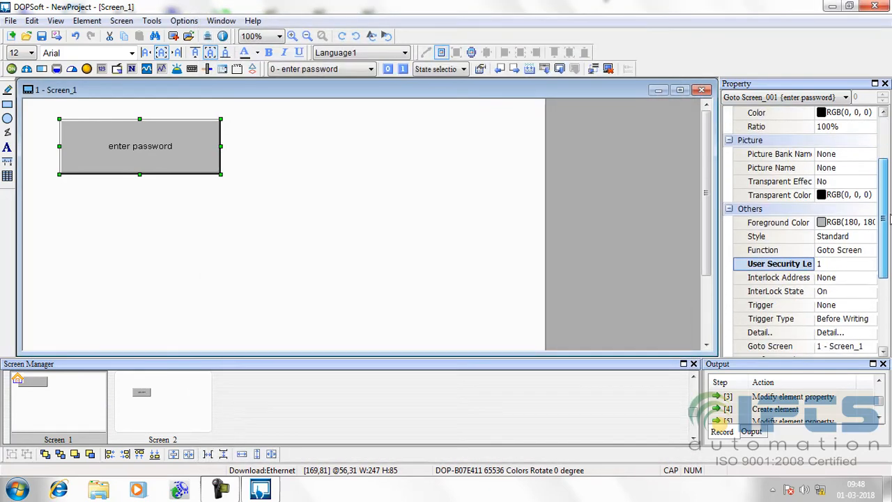
{"action": "scroll", "scroll_direction": "down", "scroll_amount": 3}
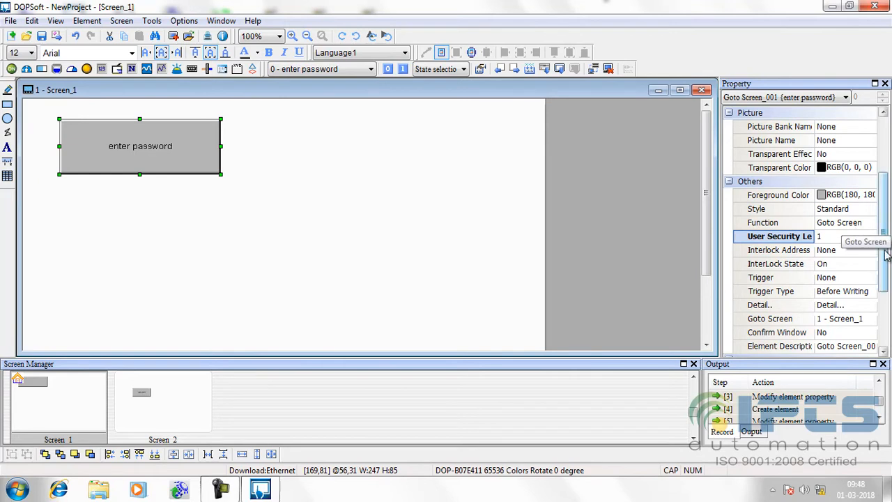
{"action": "left_click", "coordinate": [773, 318]}
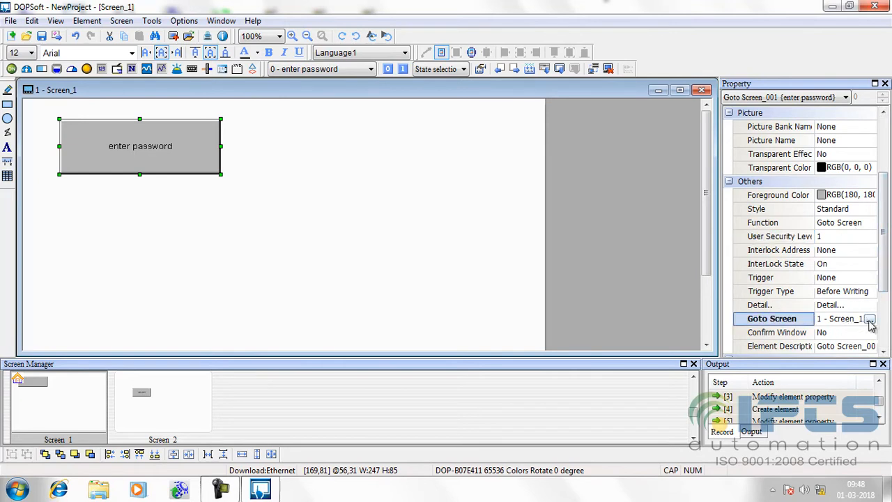
{"action": "left_click", "coordinate": [869, 317]}
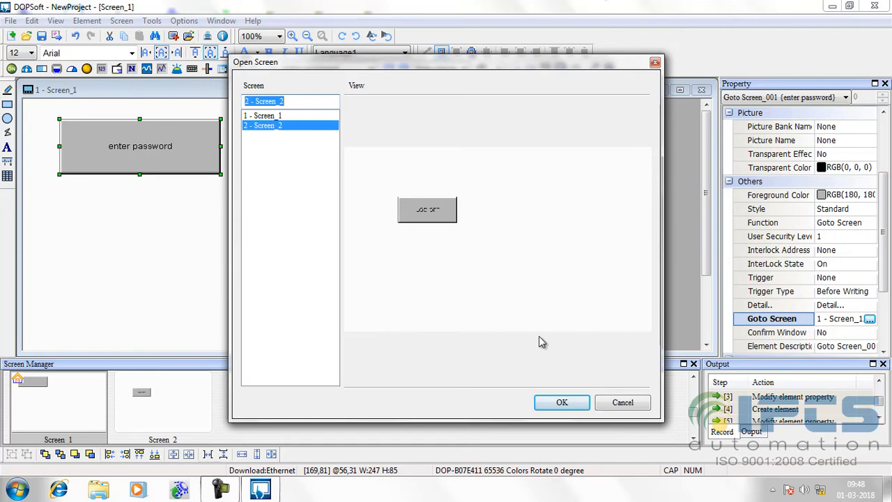
{"action": "left_click", "coordinate": [561, 401]}
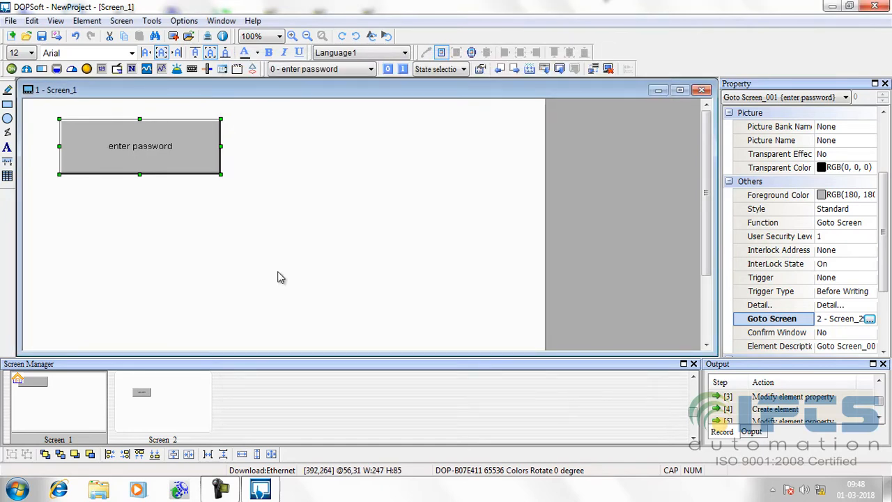
{"action": "left_click", "coordinate": [184, 21]}
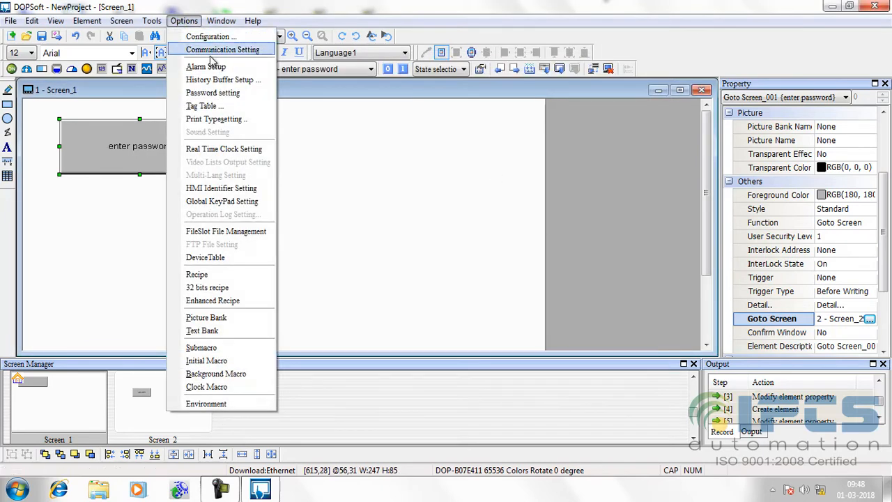
{"action": "left_click", "coordinate": [212, 92]}
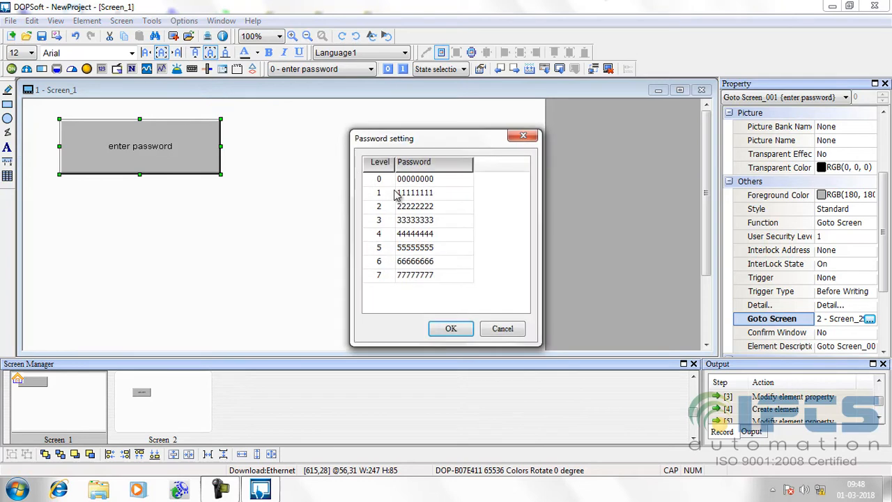
{"action": "double_click", "coordinate": [416, 192]}
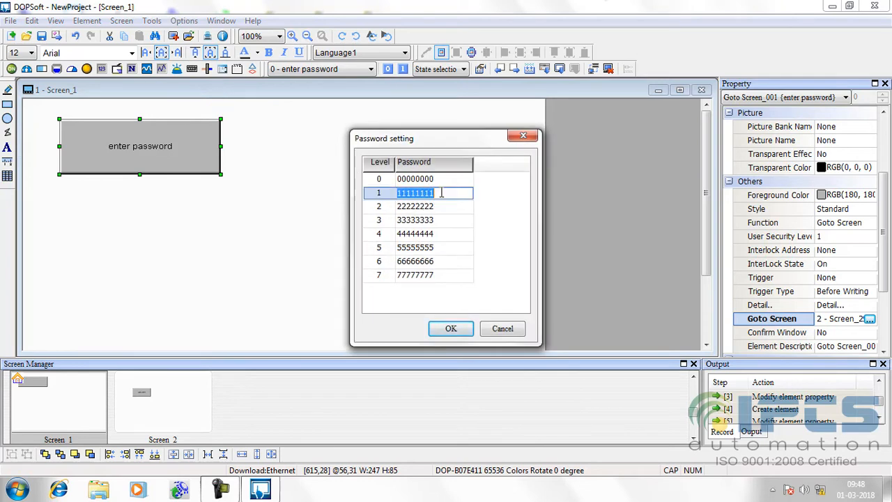
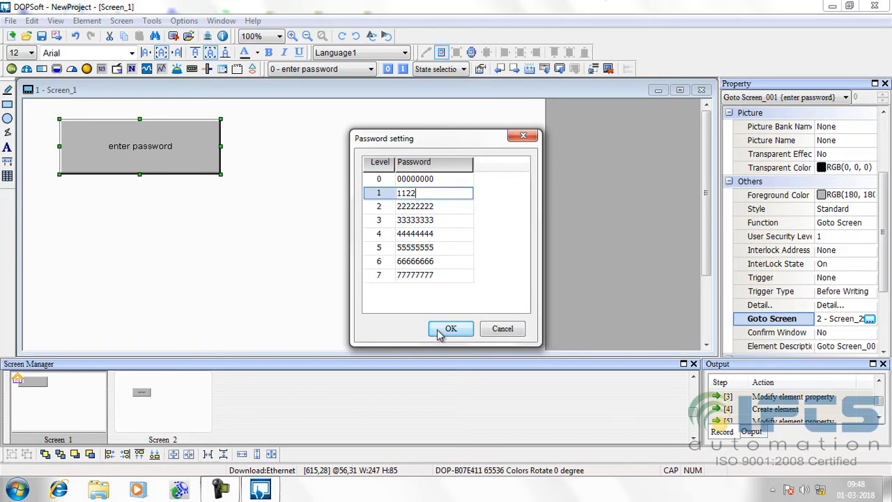
{"action": "left_click", "coordinate": [452, 329]}
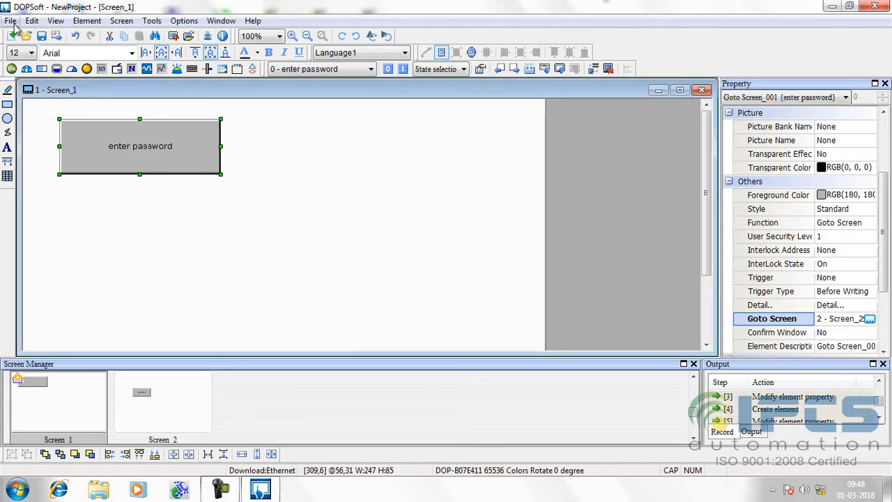
Save the project as NewHMI.dps, replacing the existing file.
{"action": "left_click", "coordinate": [11, 21]}
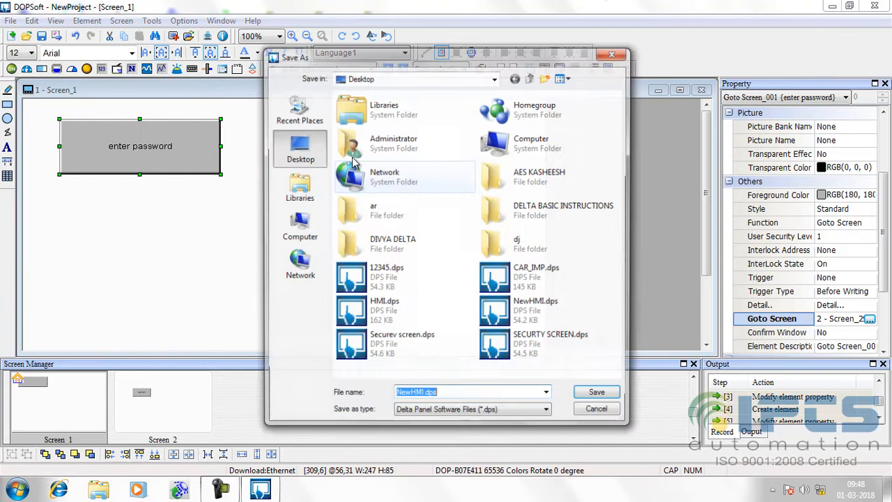
{"action": "left_click", "coordinate": [597, 392]}
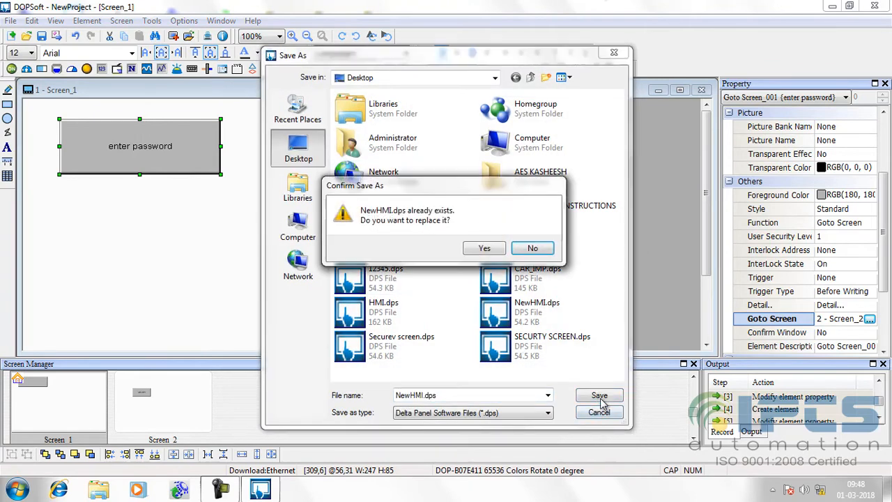
{"action": "left_click", "coordinate": [484, 248]}
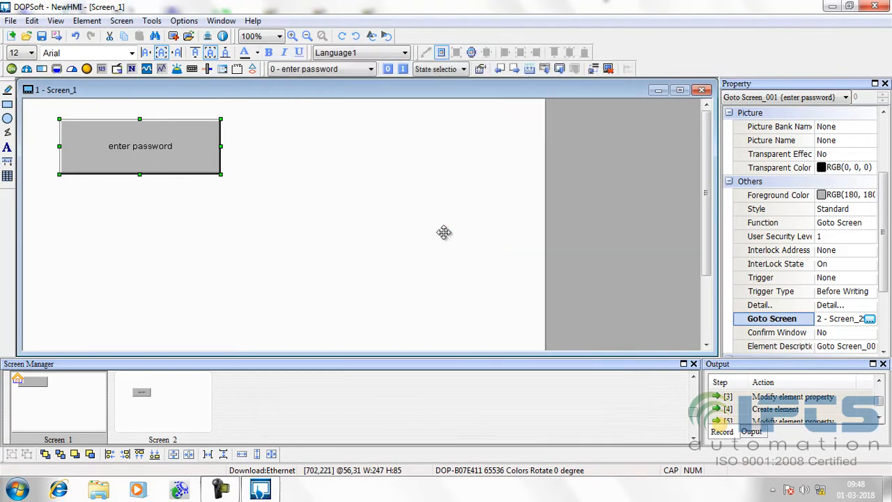
{"action": "mouse_move", "coordinate": [514, 69]}
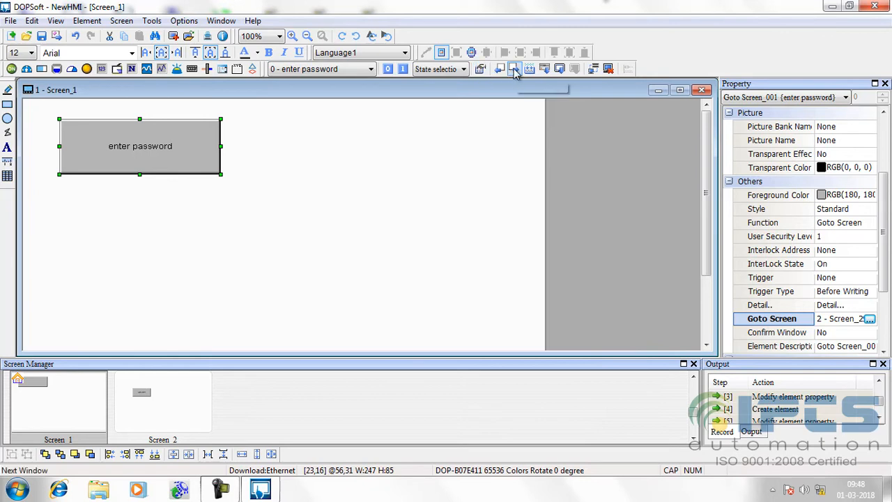
{"action": "mouse_move", "coordinate": [500, 92]}
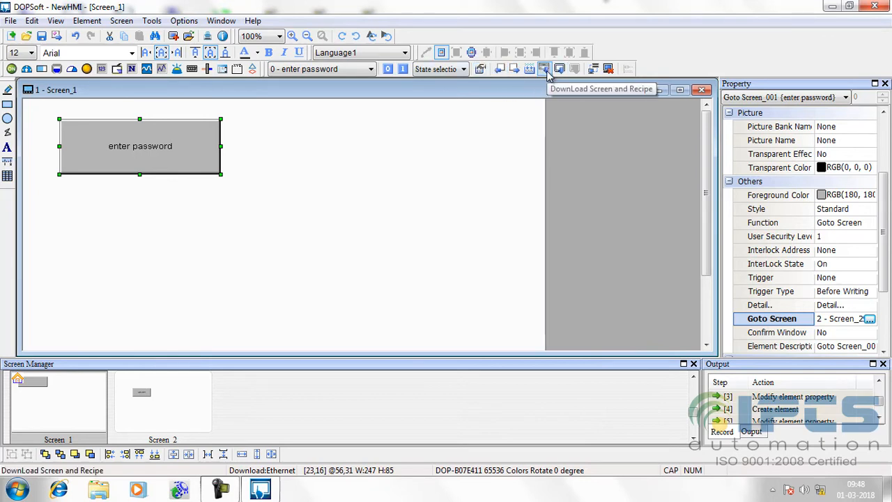
Download screens and recipes to the B07E411 HMI detected at 192.168.1.5.
{"action": "left_click", "coordinate": [543, 68]}
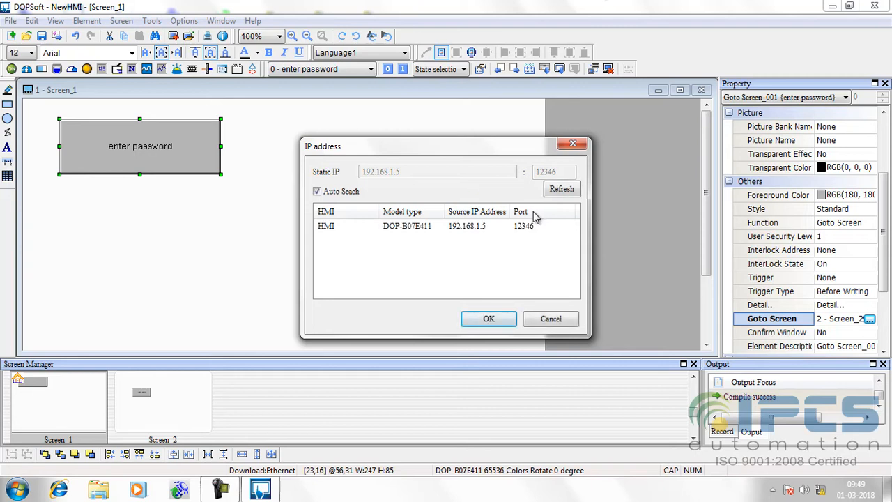
{"action": "mouse_move", "coordinate": [533, 201]}
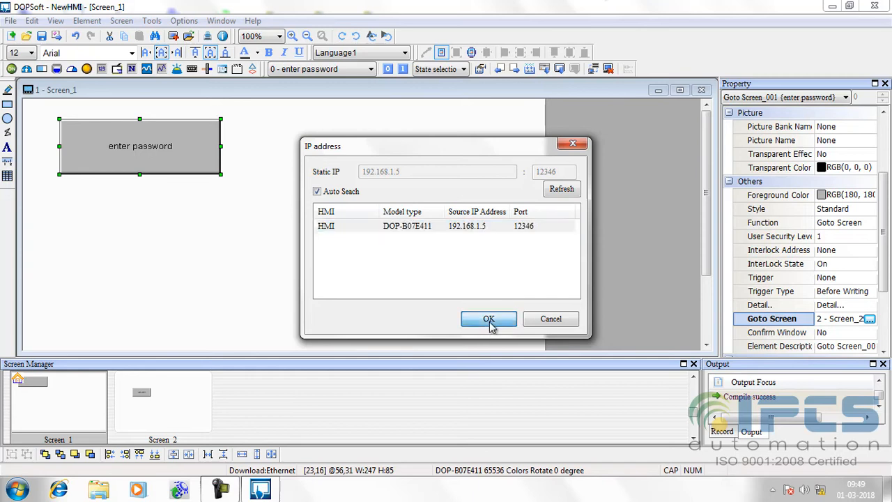
{"action": "left_click", "coordinate": [488, 318]}
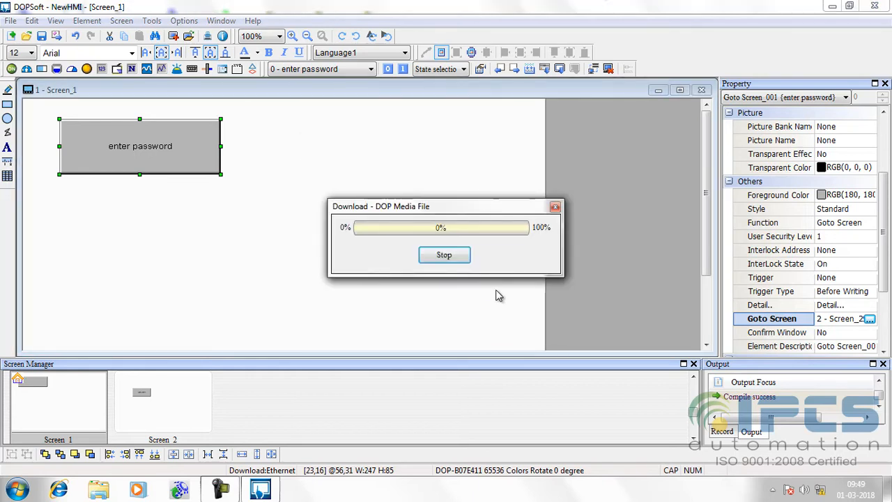